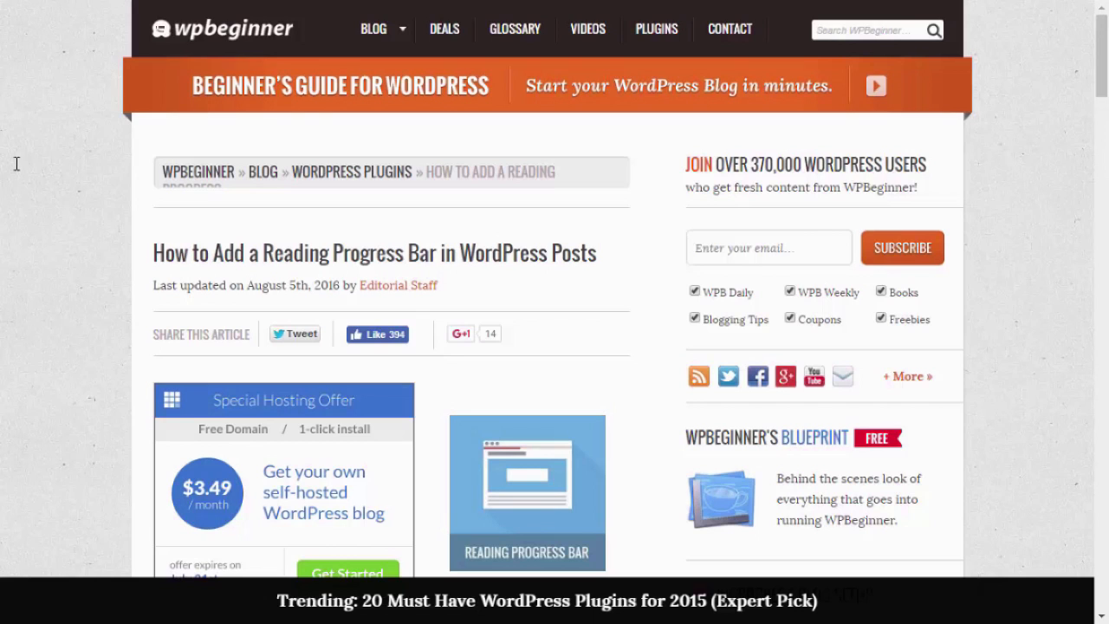
pyautogui.moveTo(76, 188)
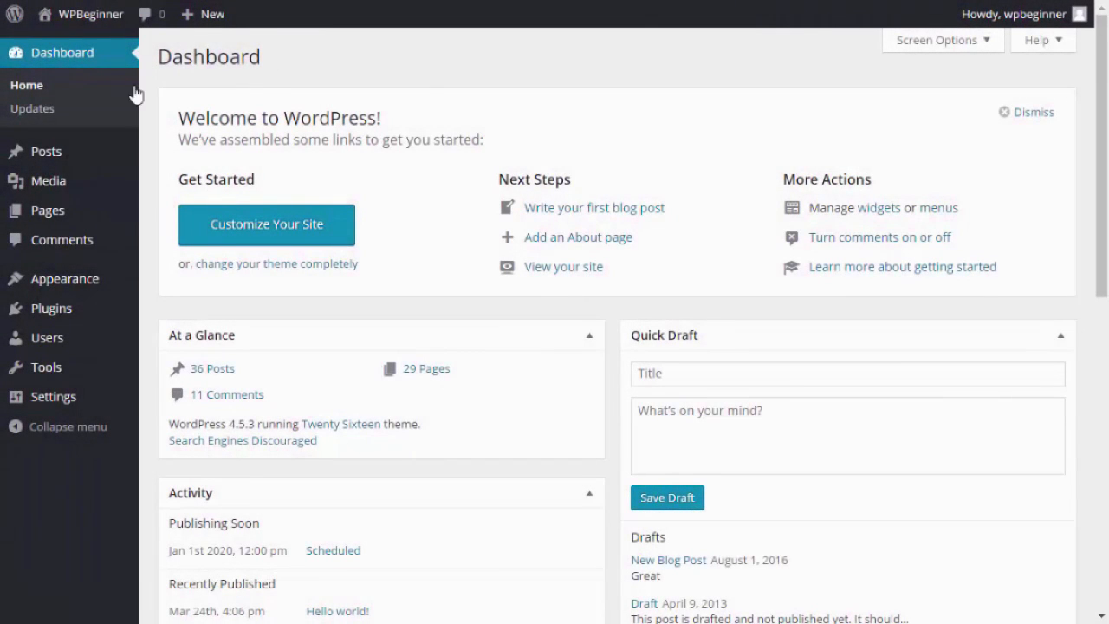
pyautogui.moveTo(51, 307)
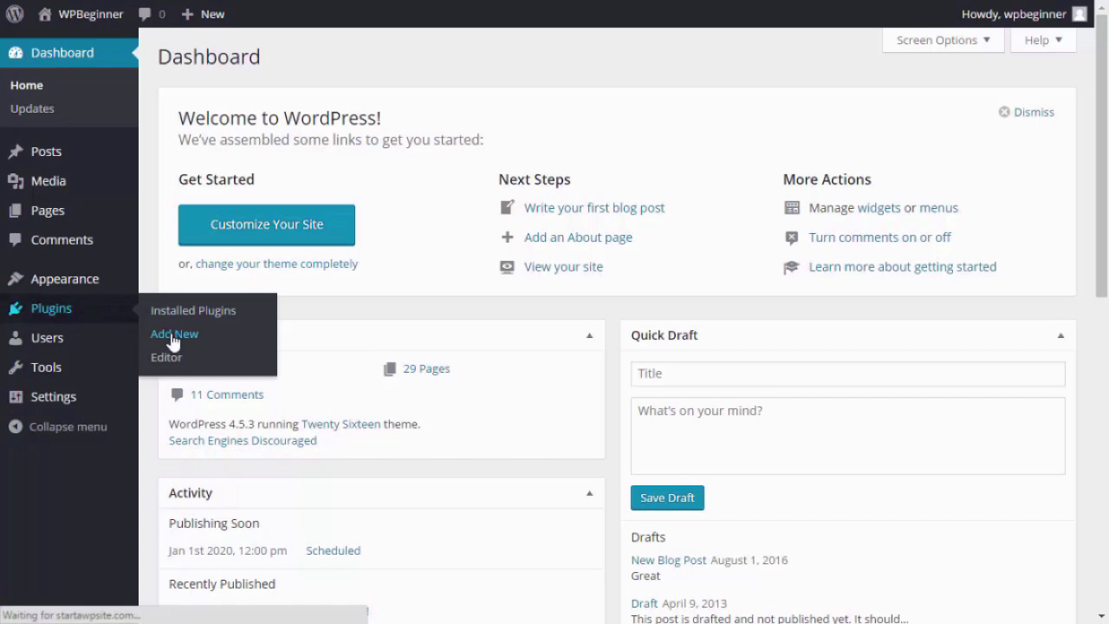
# Search for 'worth the read', install and activate it, and open its Settings page.
pyautogui.click(173, 333)
pyautogui.write('worth the read')
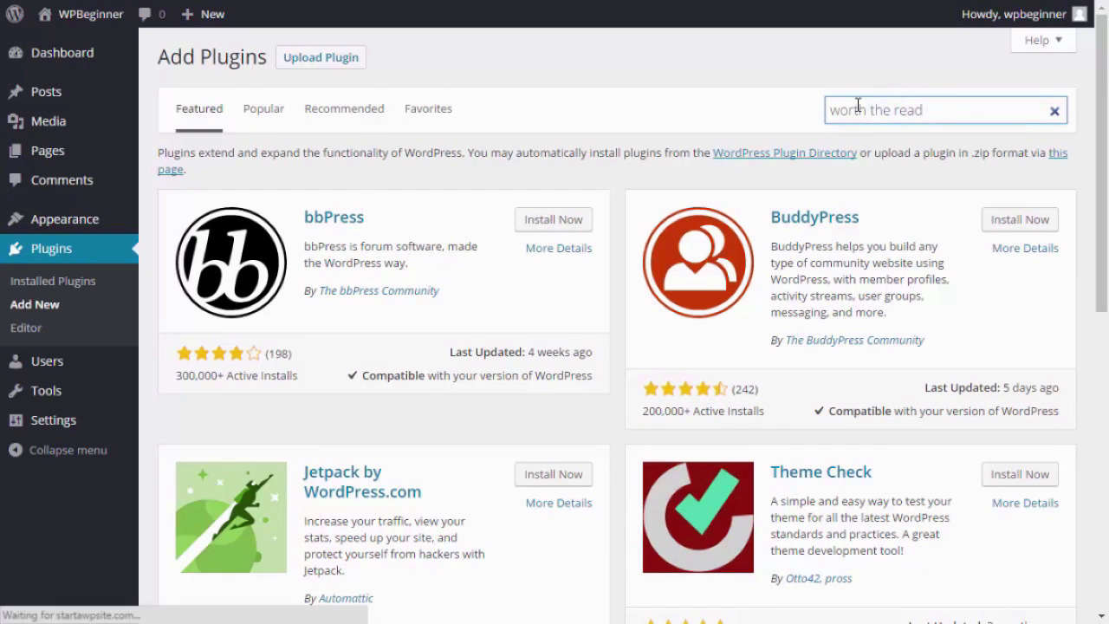
pyautogui.press('Enter')
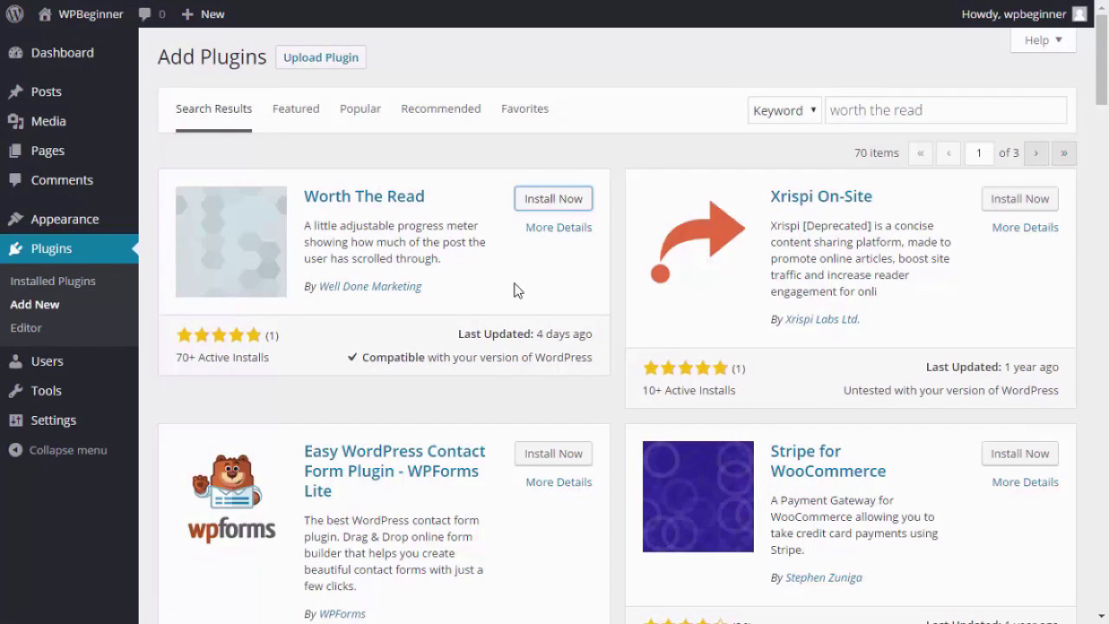
pyautogui.click(552, 198)
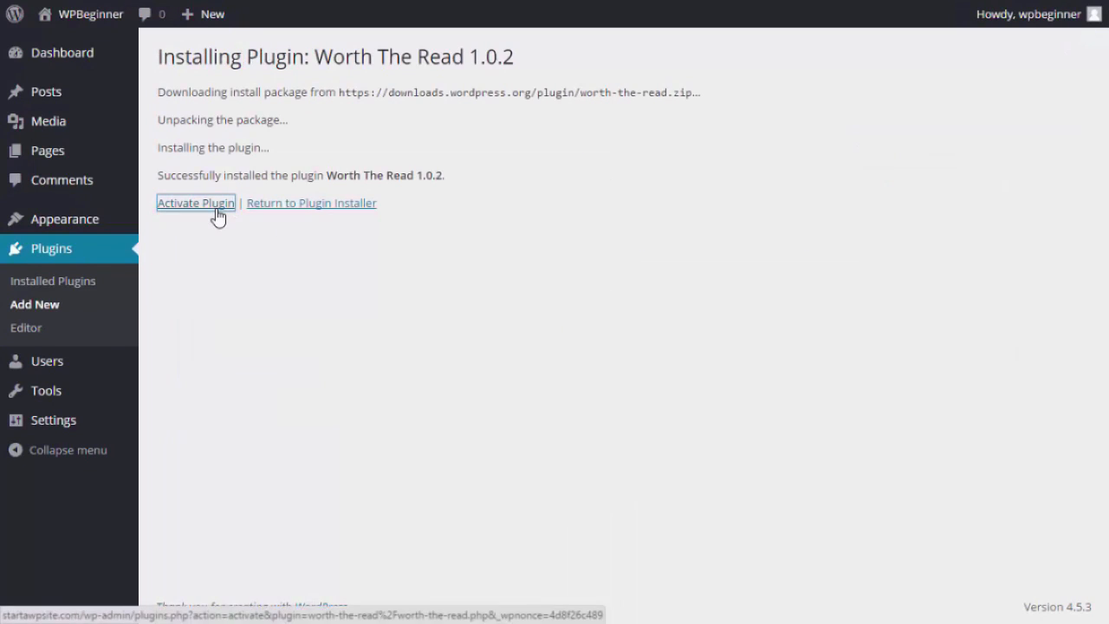
pyautogui.click(196, 203)
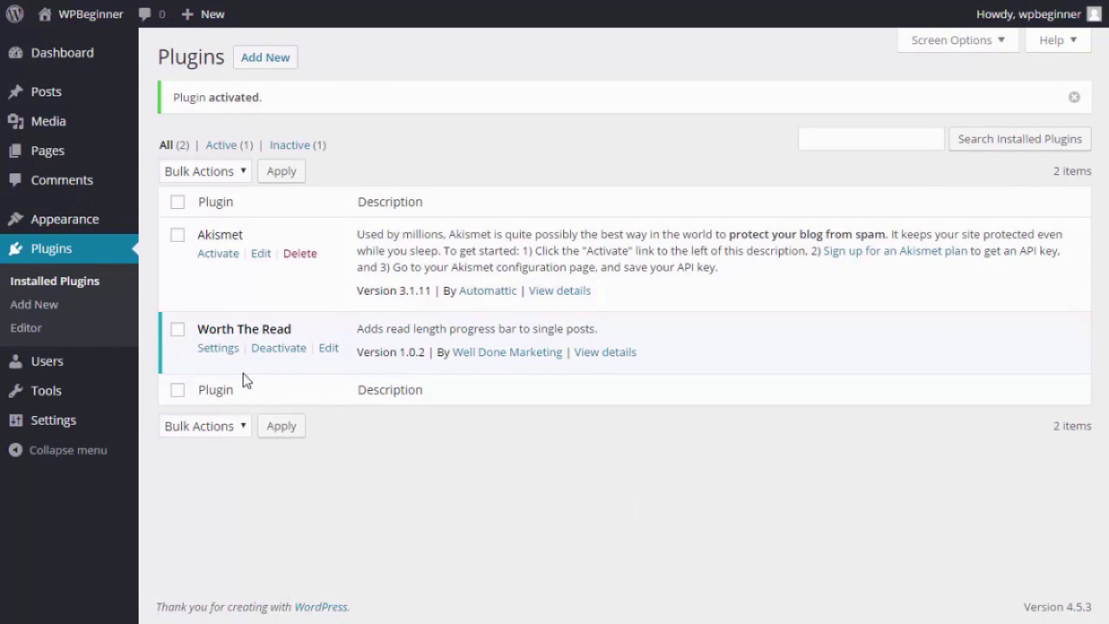
pyautogui.click(218, 347)
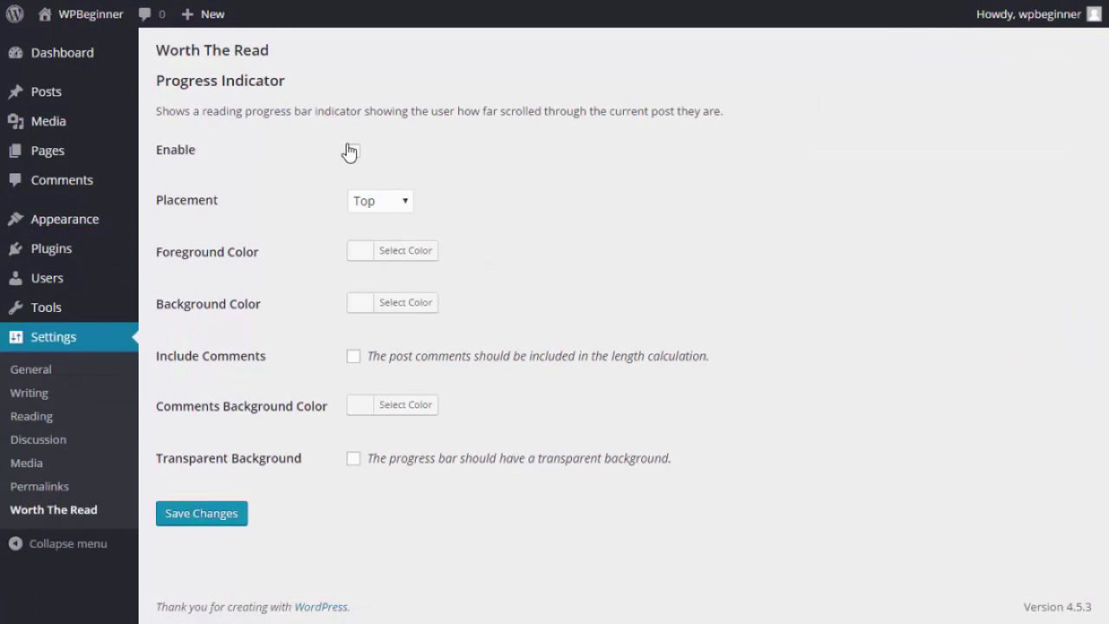
# Enable the indicator at Top placement with #dd3333 foreground and #000000 background.
pyautogui.click(352, 150)
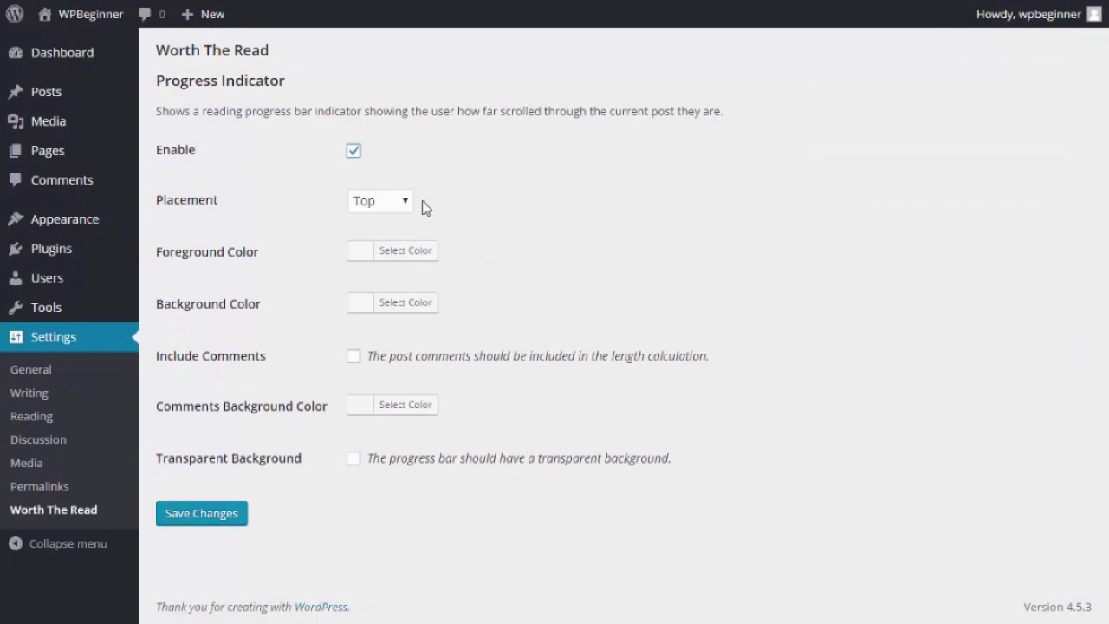
pyautogui.click(378, 200)
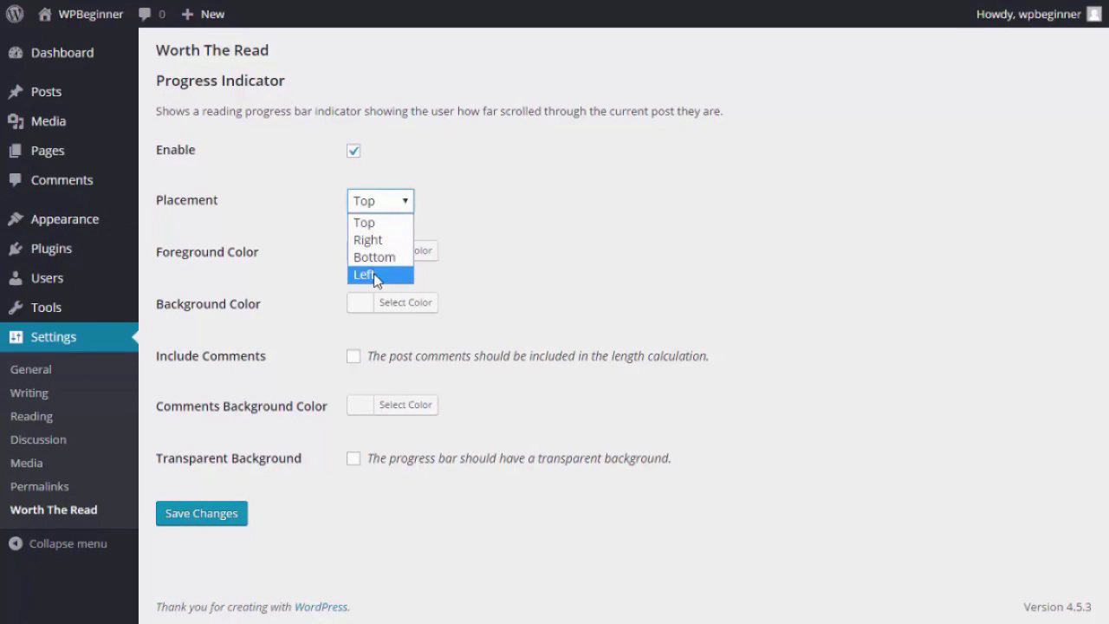
pyautogui.click(392, 251)
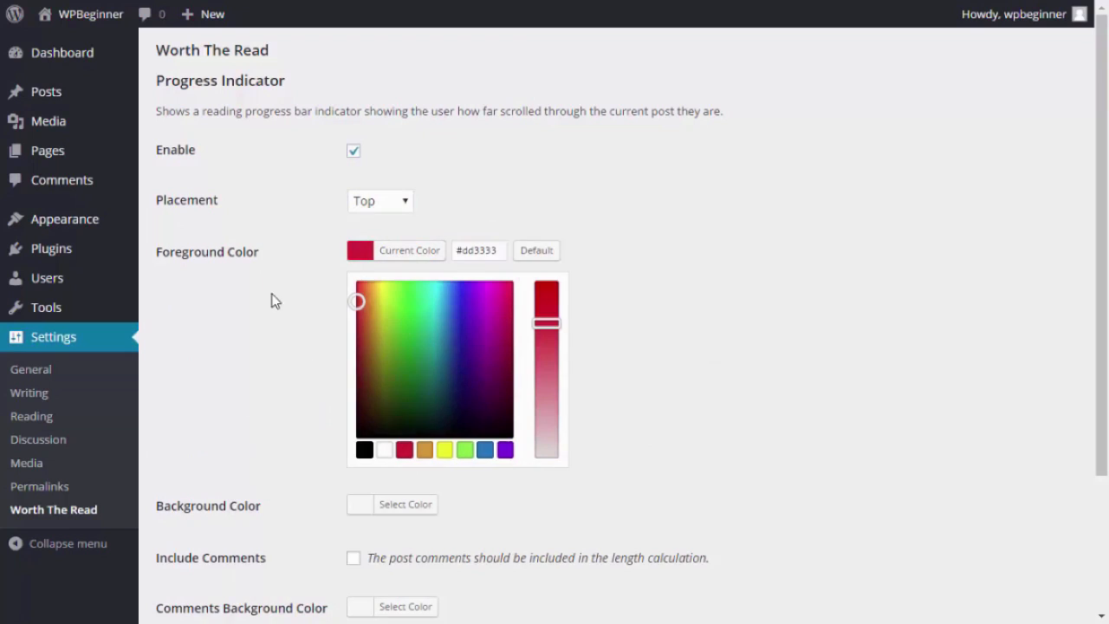
pyautogui.click(392, 504)
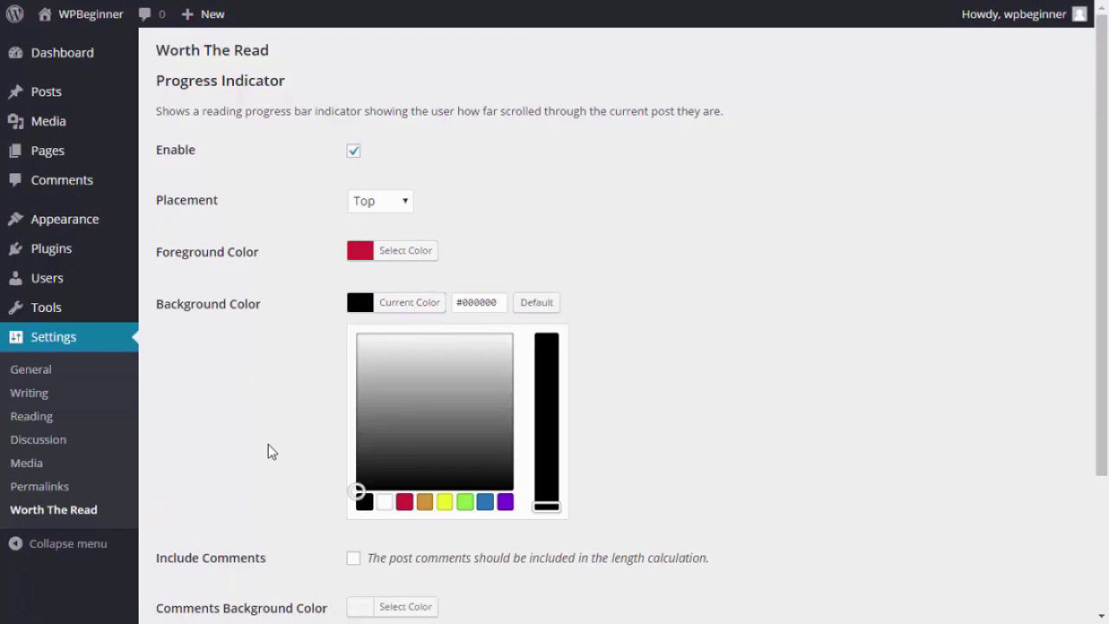
pyautogui.click(391, 301)
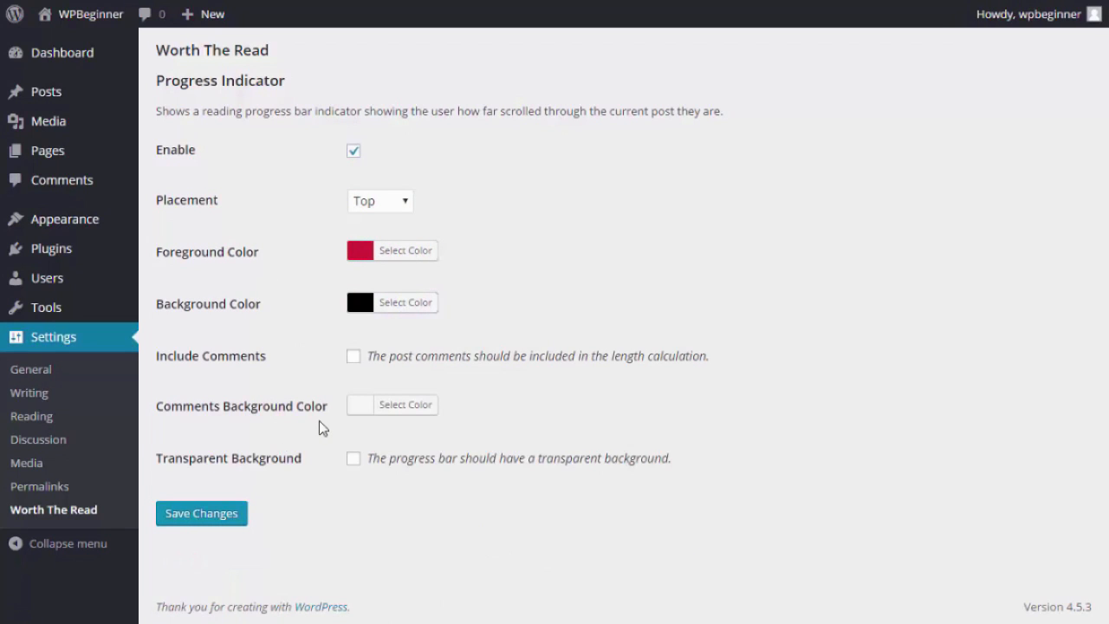
pyautogui.moveTo(466, 380)
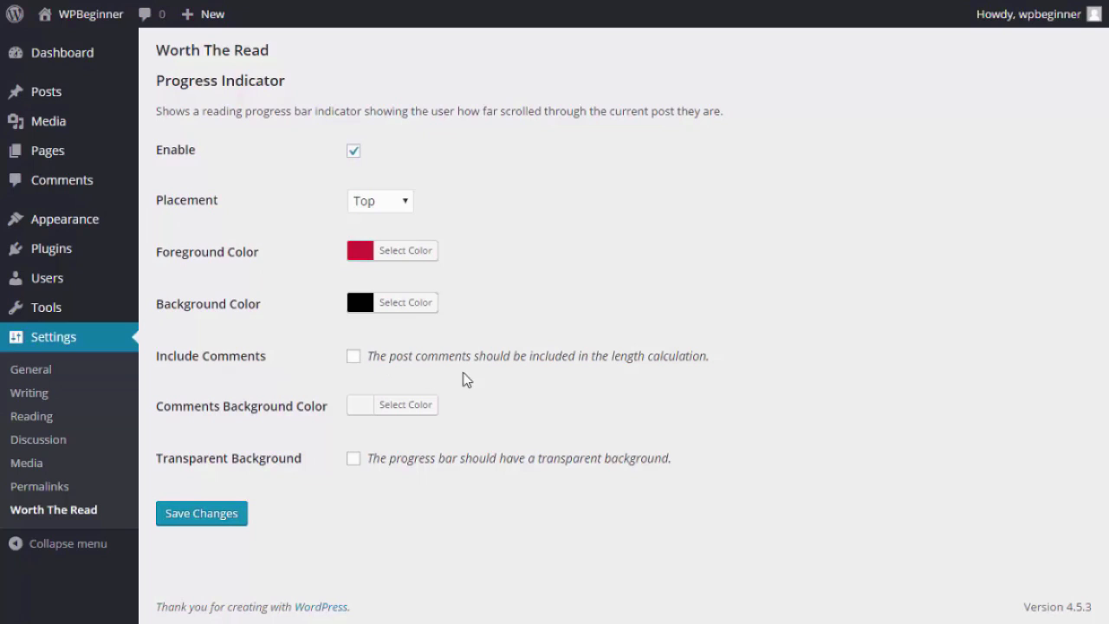
pyautogui.moveTo(407, 504)
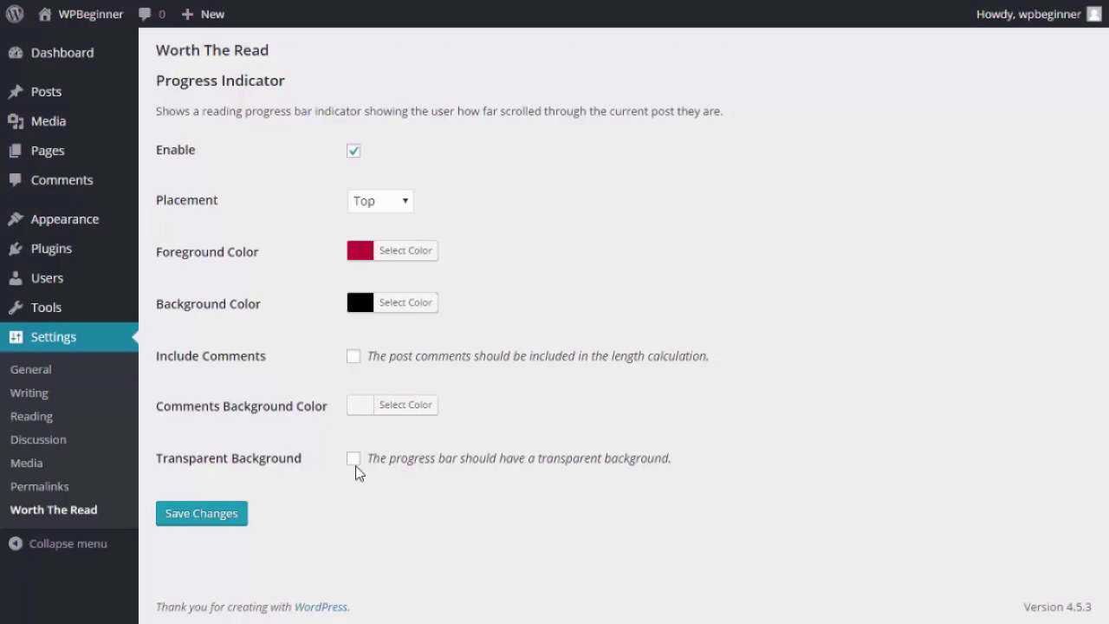
# Save the Worth The Read settings, leaving Transparent Background unchecked.
pyautogui.click(353, 458)
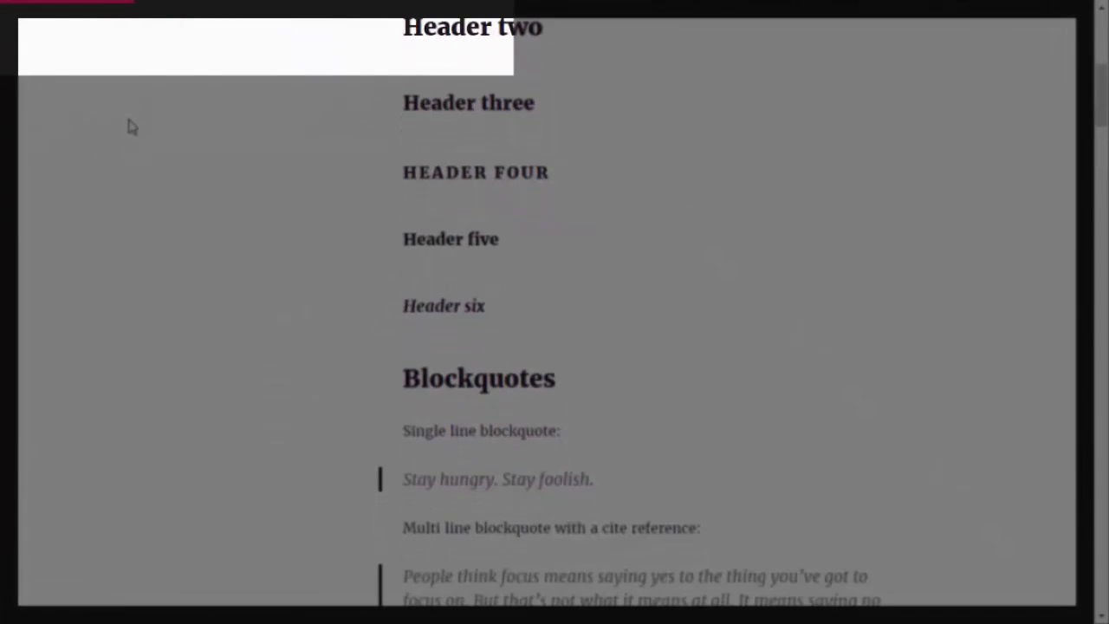
# Scroll down through the sample post, watching the red top bar extend.
pyautogui.scroll(-3)
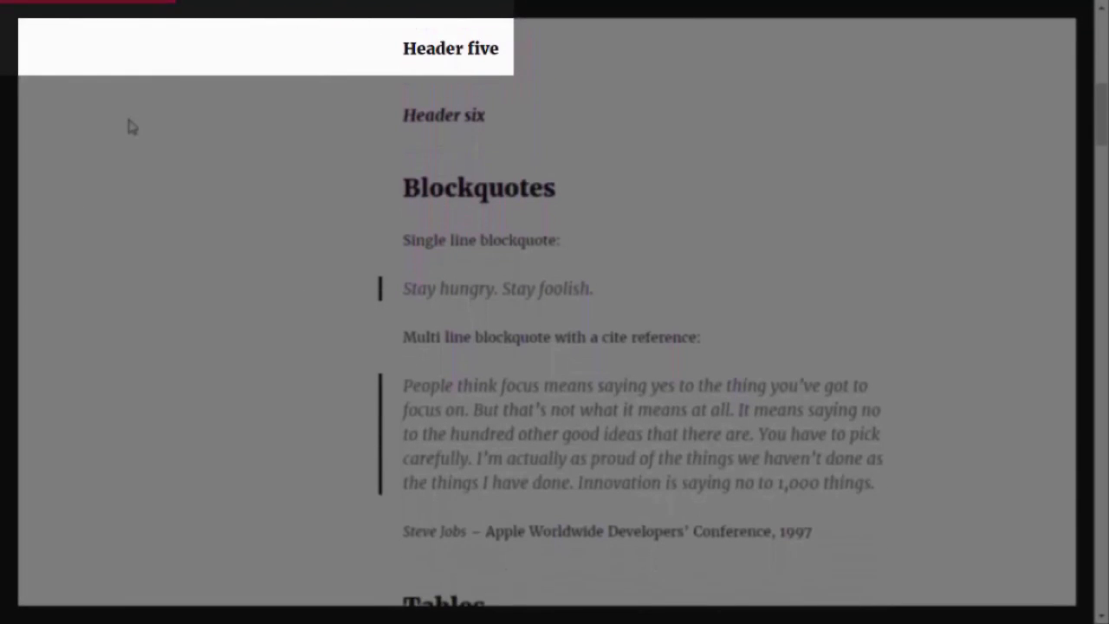
pyautogui.scroll(-3)
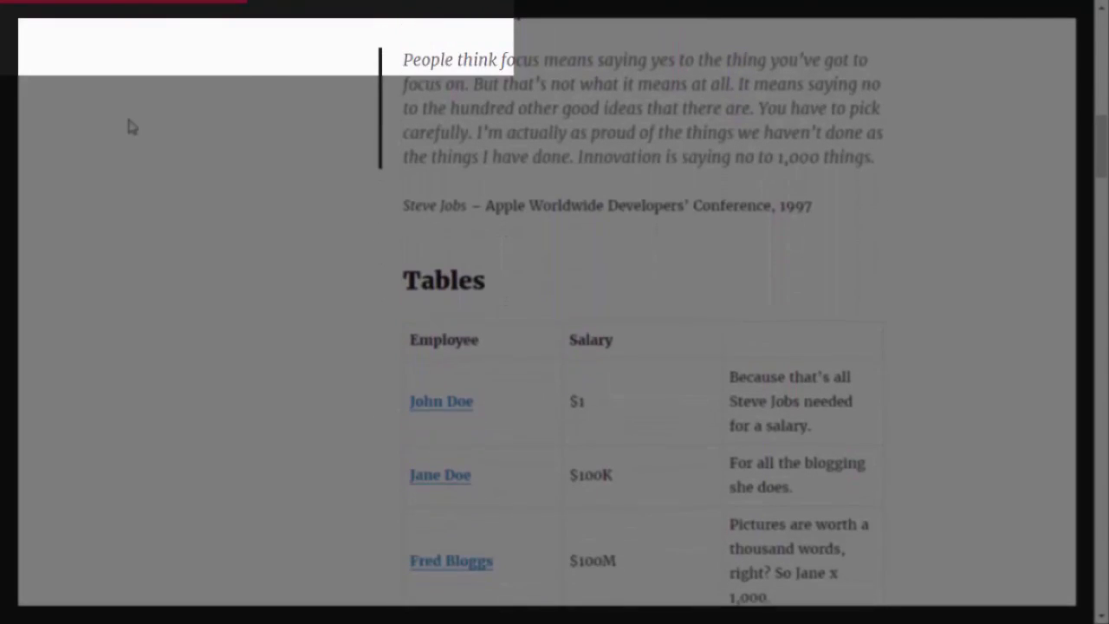
pyautogui.scroll(-3)
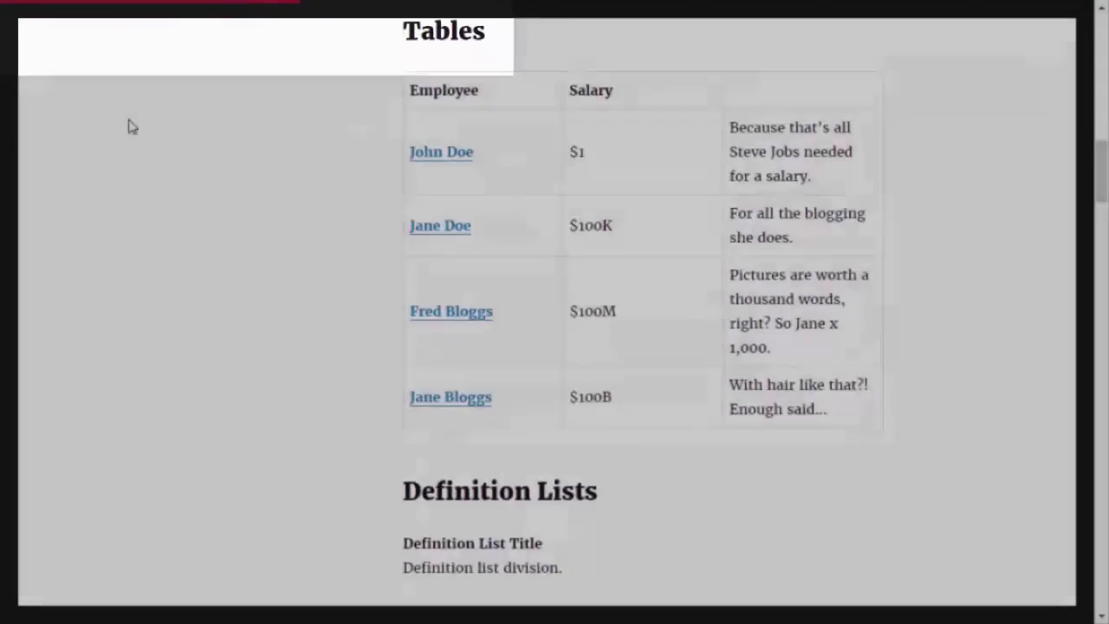
pyautogui.scroll(-3)
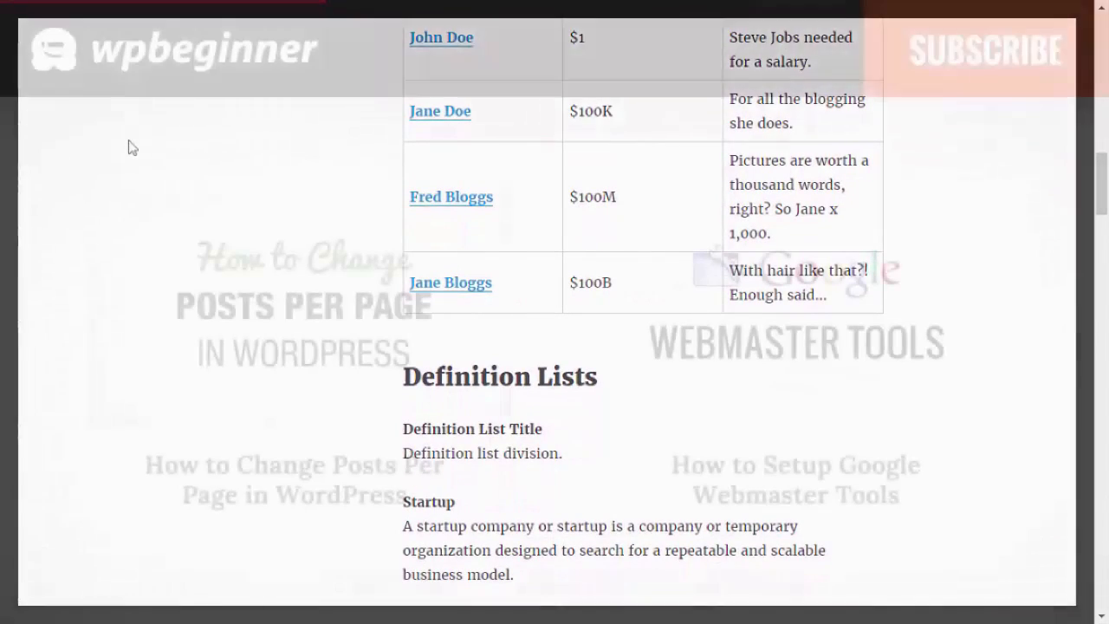